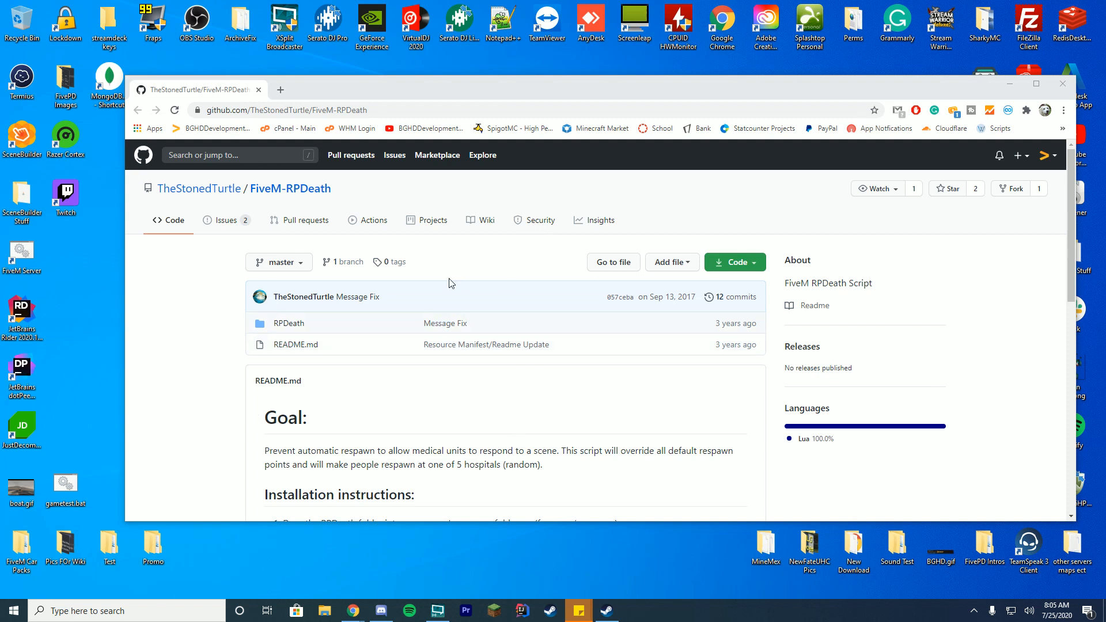
mouse_move(690, 307)
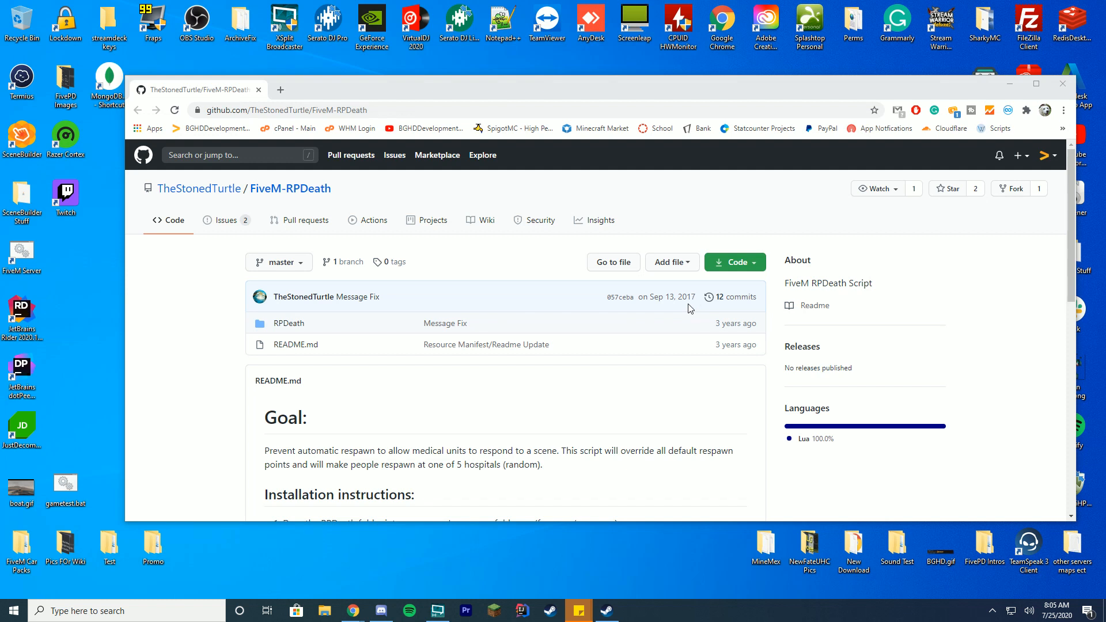
mouse_move(965, 304)
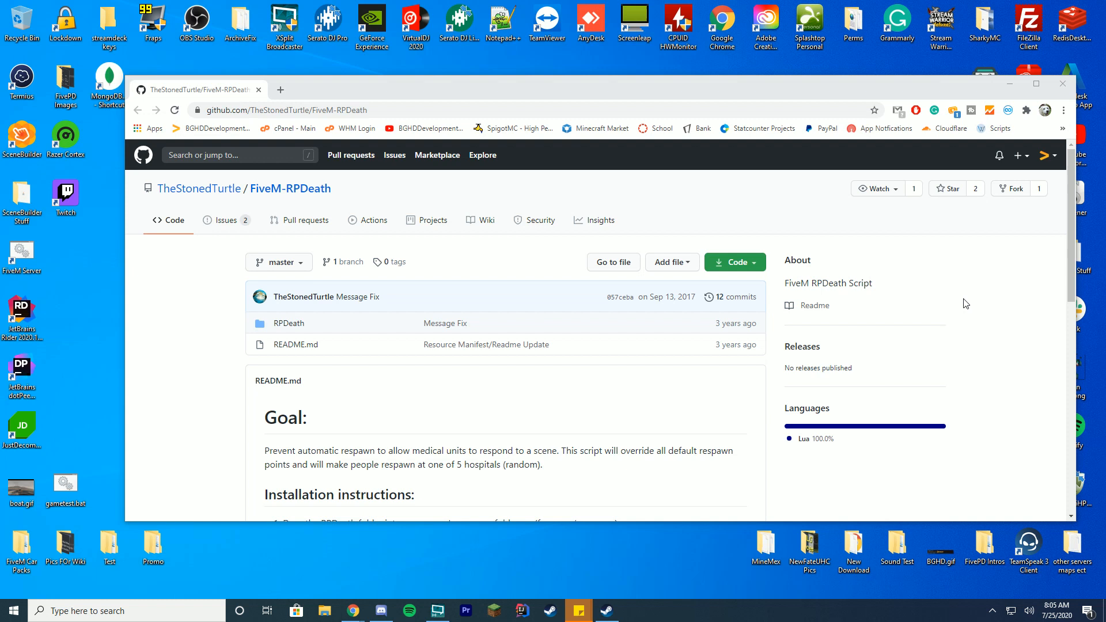
mouse_move(936, 300)
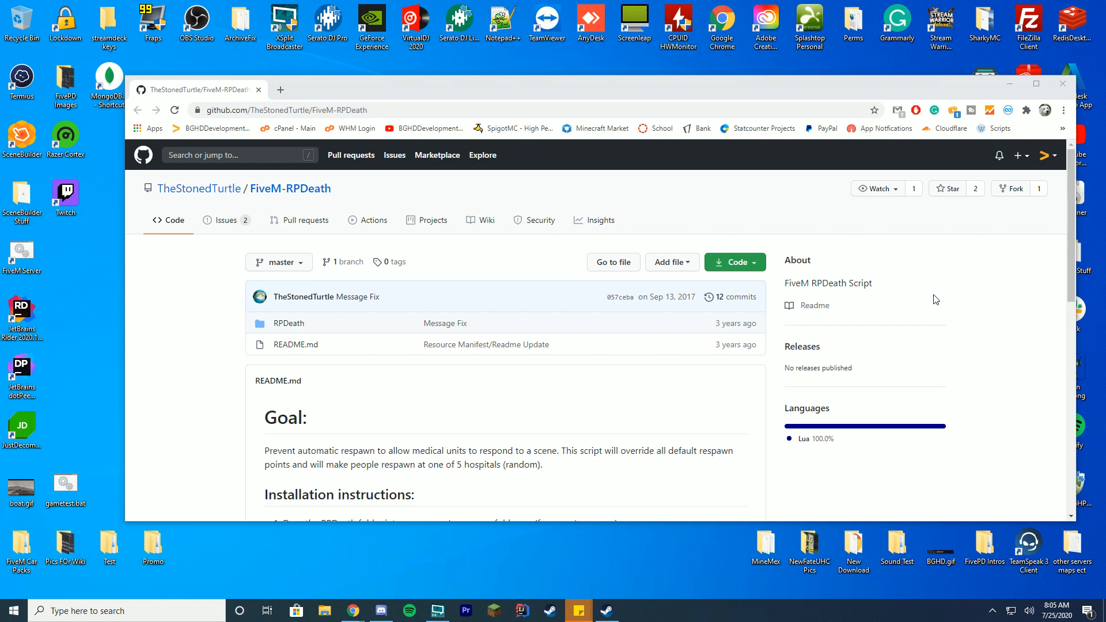
mouse_move(934, 291)
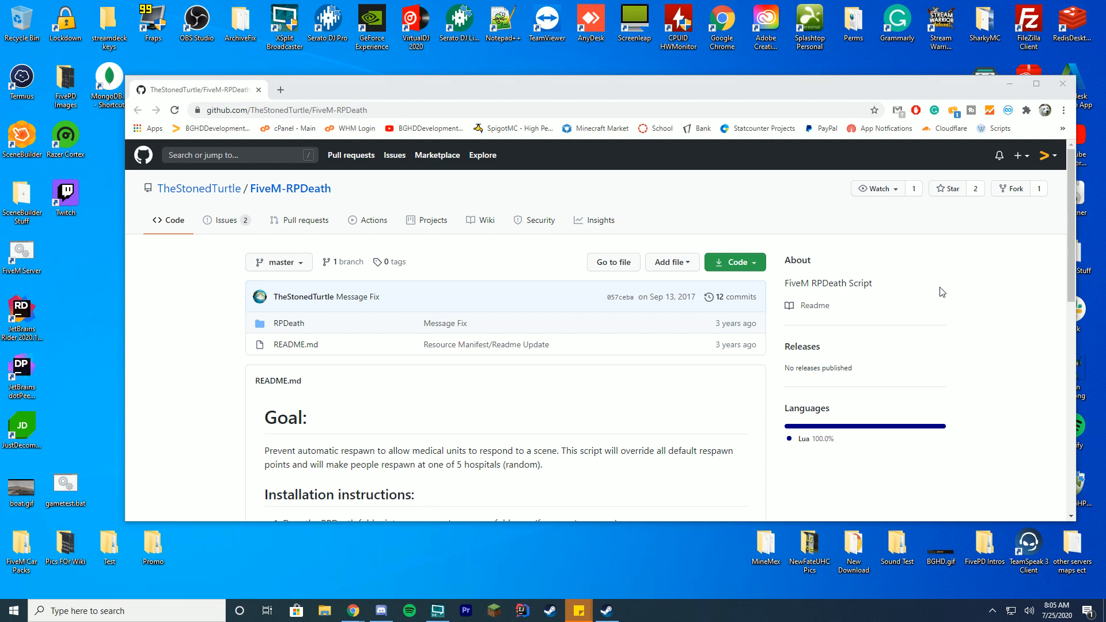
- Download the FiveM-RPDeath repository as a ZIP and open the finished download
left_click(735, 263)
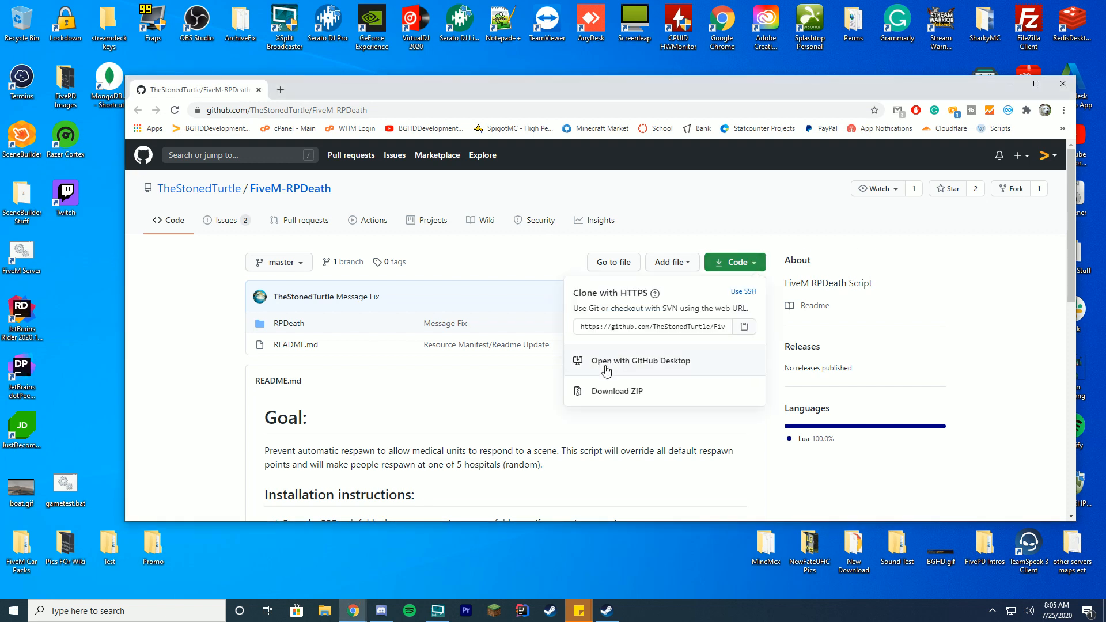
left_click(617, 391)
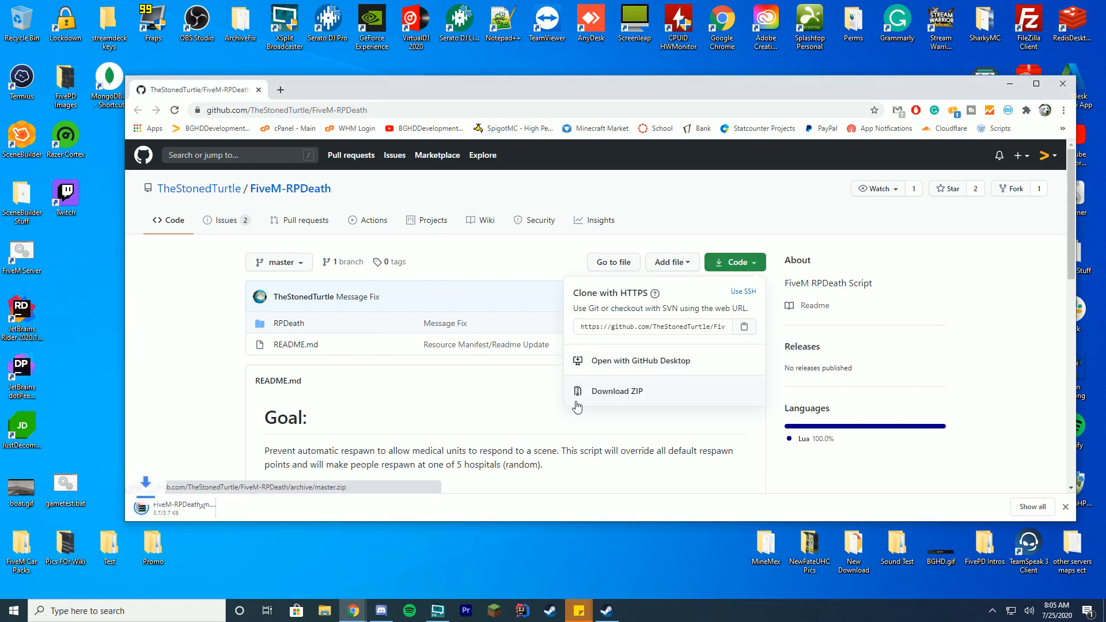
left_click(617, 392)
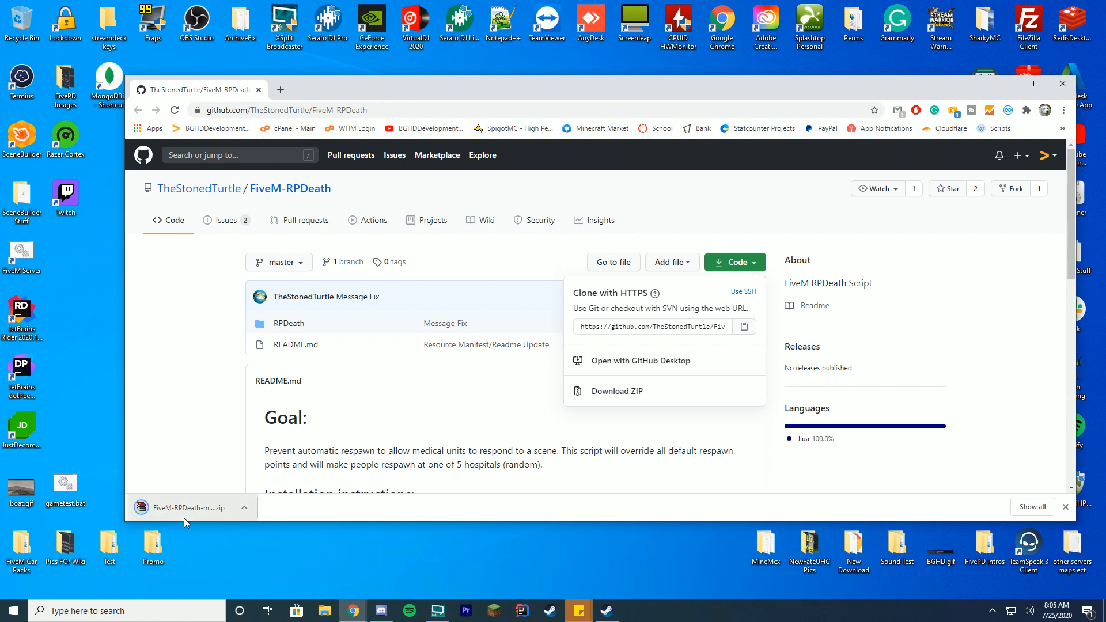
- Browse into FiveM-RPDeath-master in the archive to reach the RPDeath folder for the resources directory
left_click(190, 507)
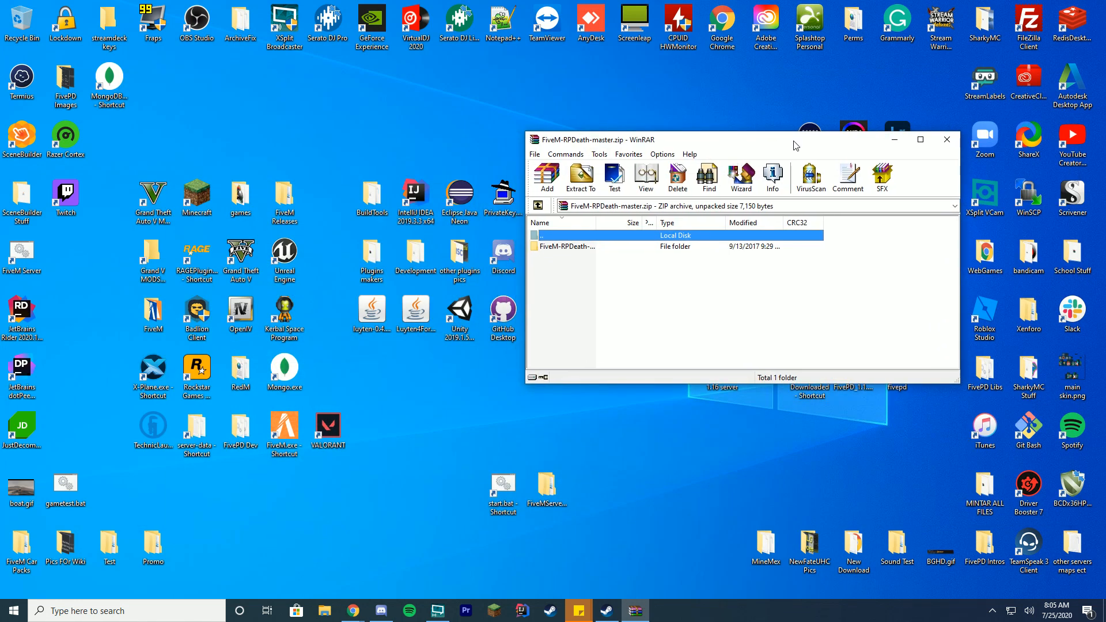
double_click(567, 246)
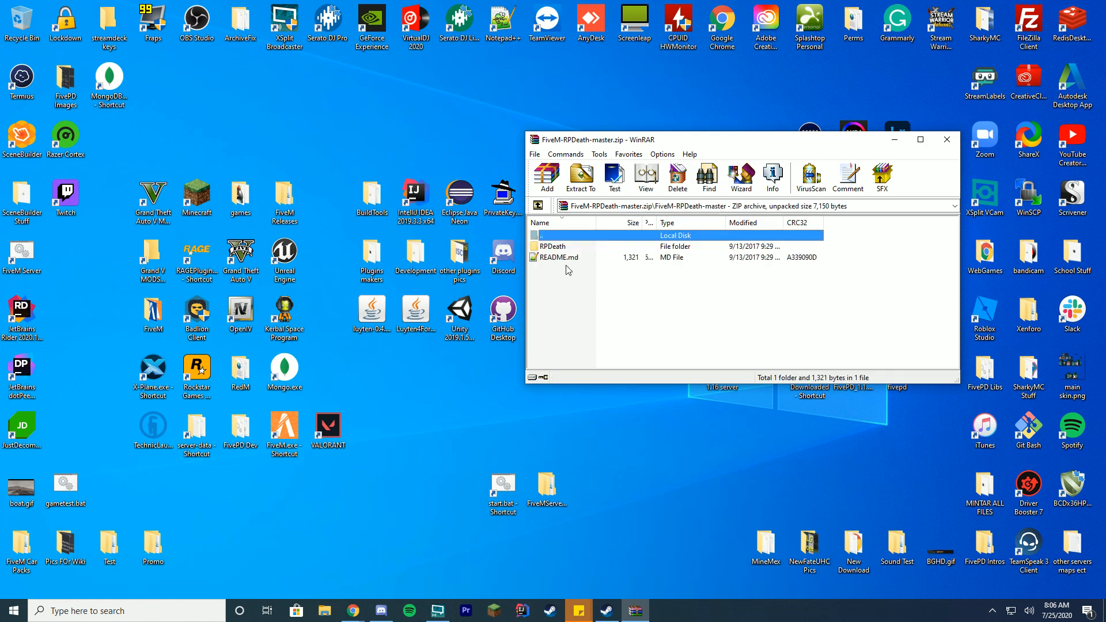
left_click(553, 246)
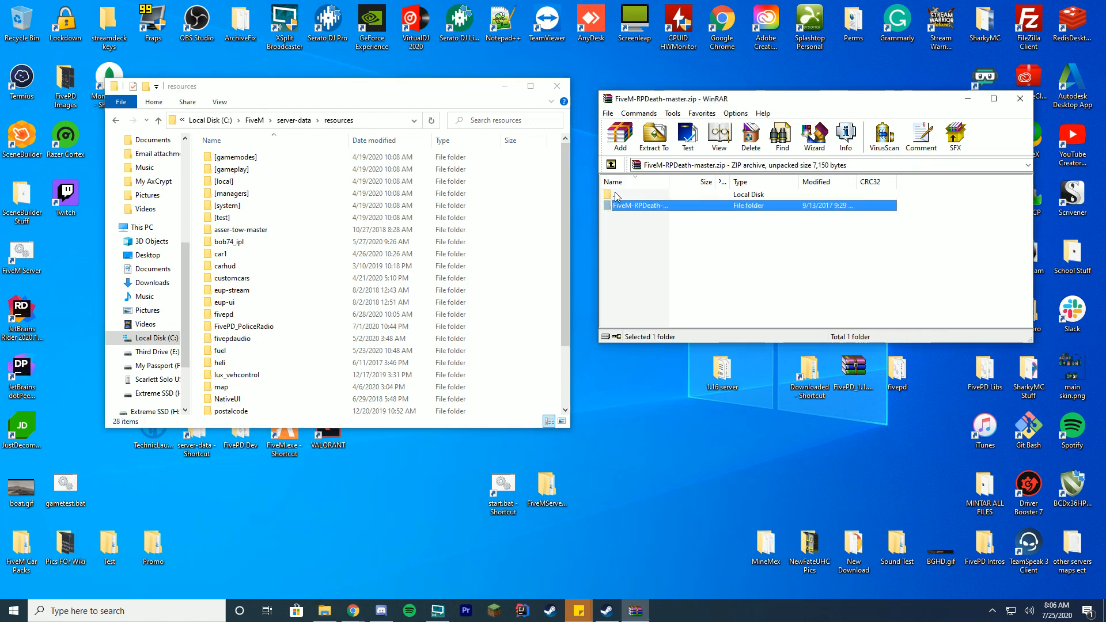
double_click(641, 205)
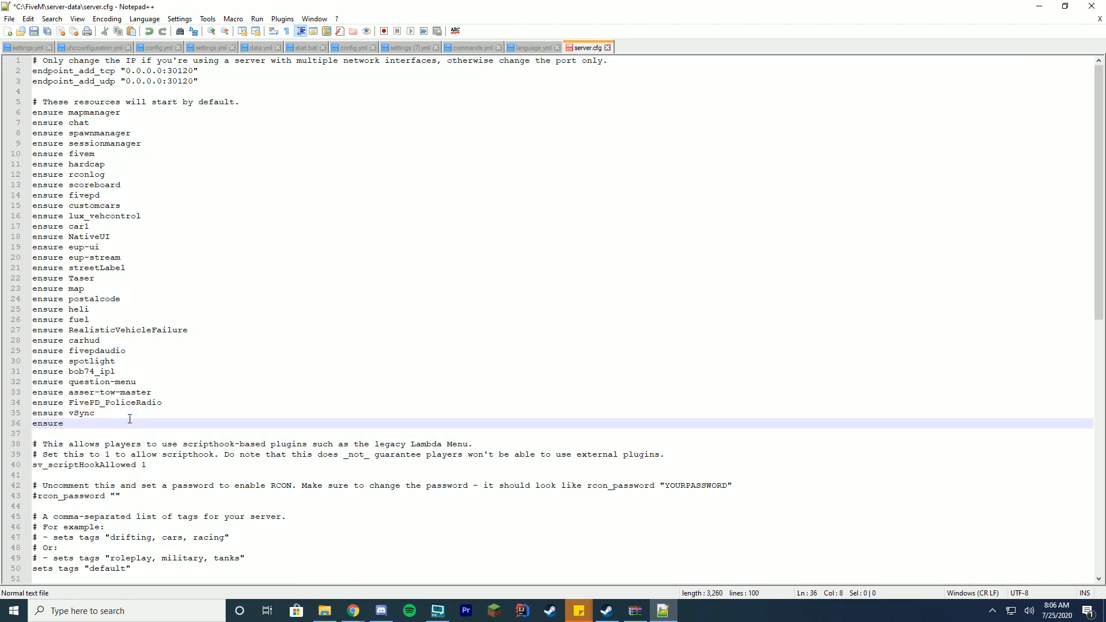
- Complete the new server.cfg line as 'ensure RPDeath'
type("RPDeath")
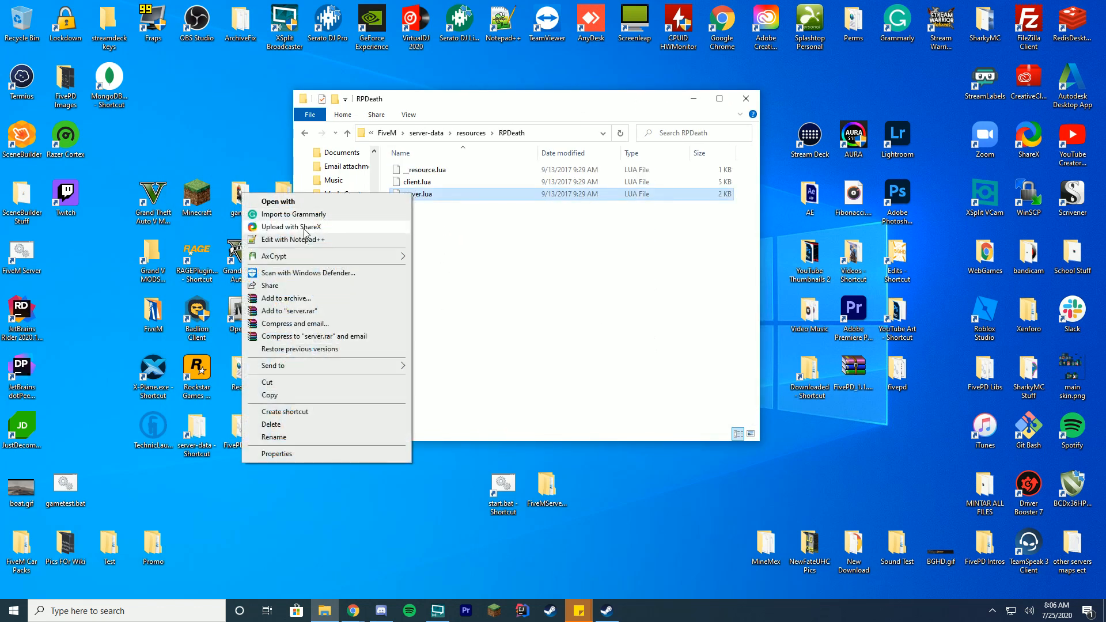
- Change reviveWaitPeriod in RPDeath's client.lua from 300 to 30 seconds, save and close it
left_click(291, 240)
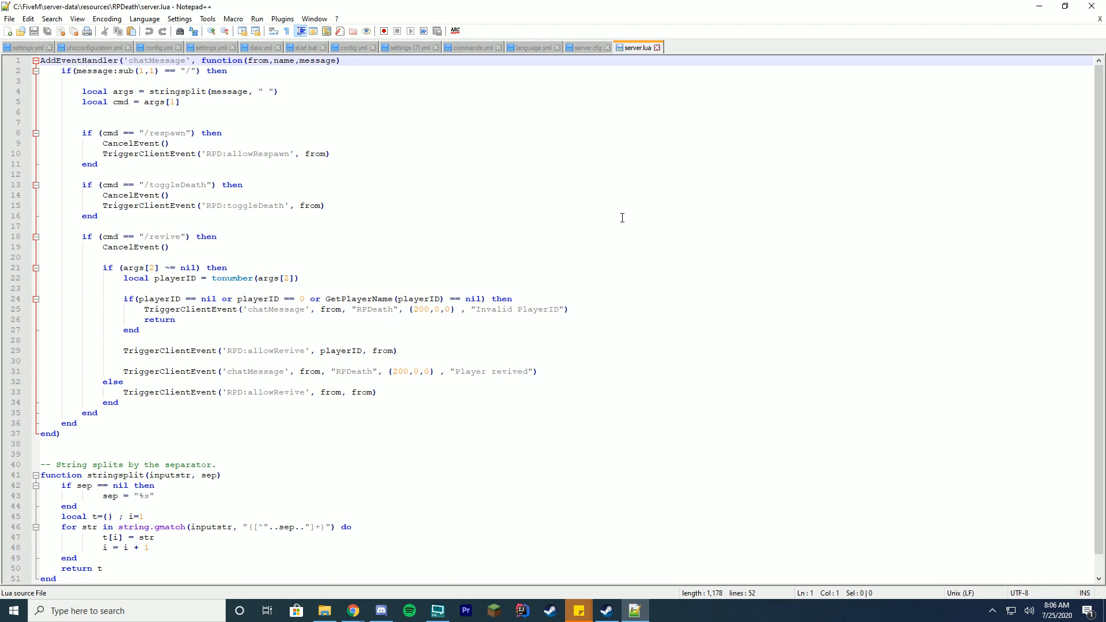
mouse_move(433, 227)
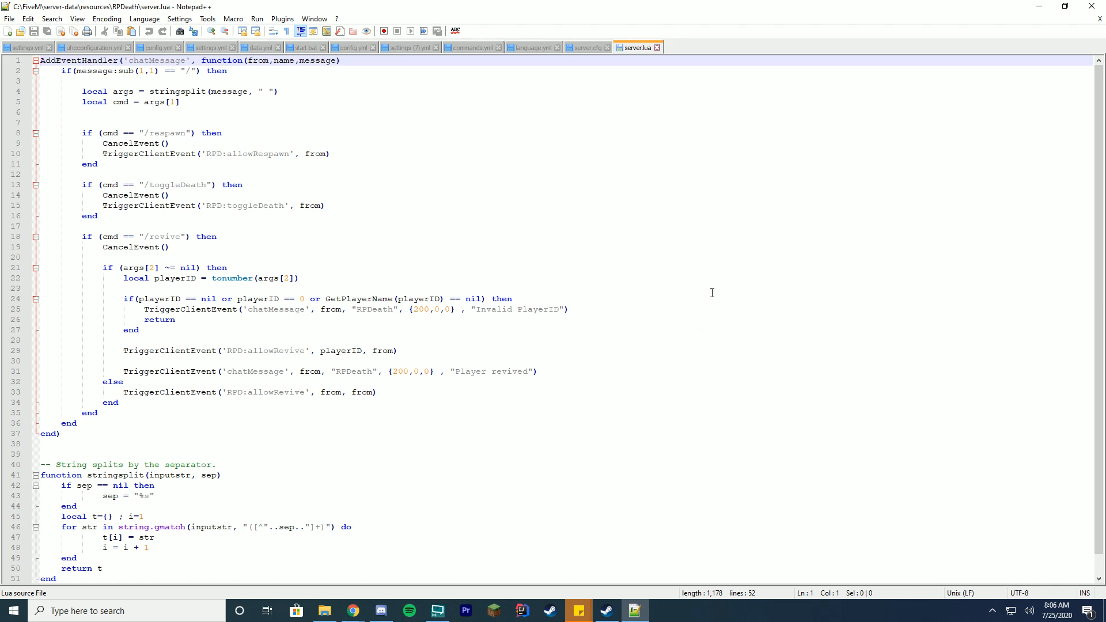
scroll("down", 3)
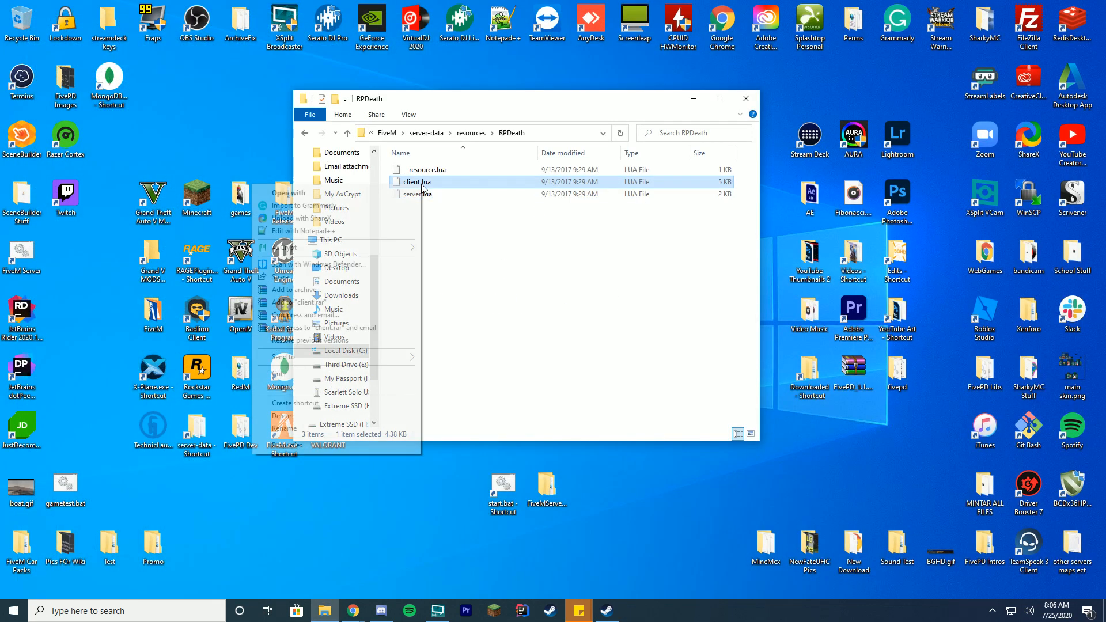
left_click(305, 231)
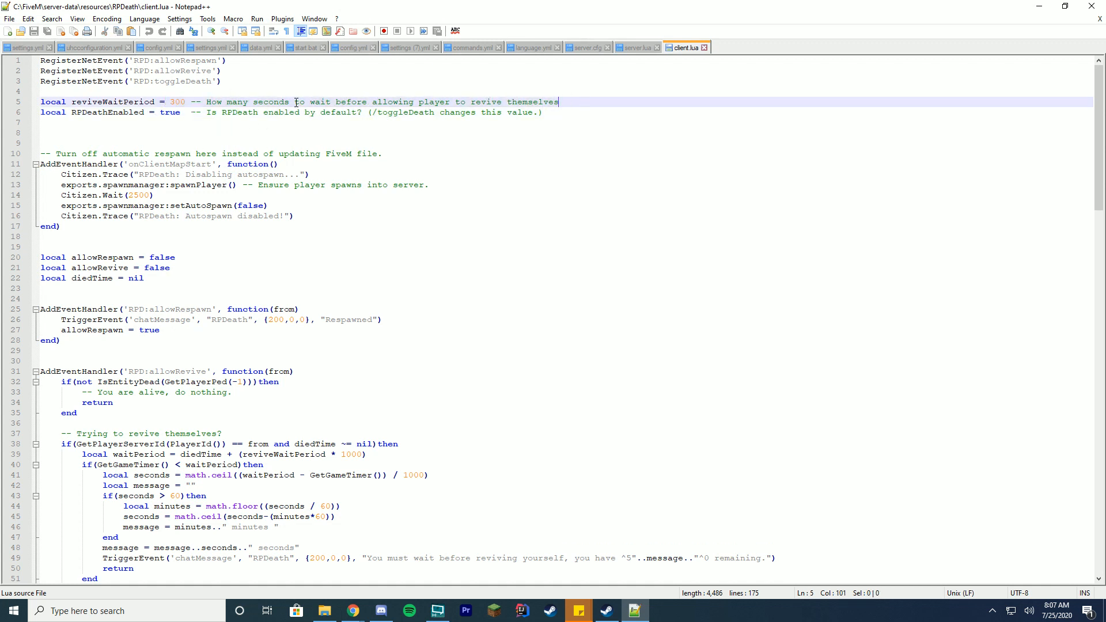
left_click(350, 101)
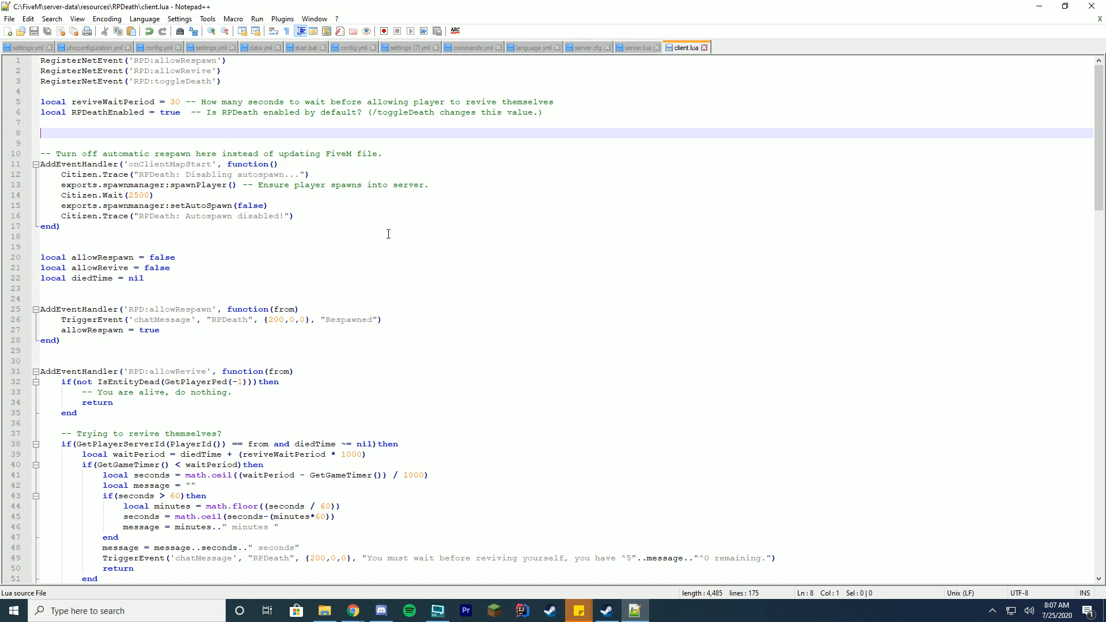
mouse_move(323, 309)
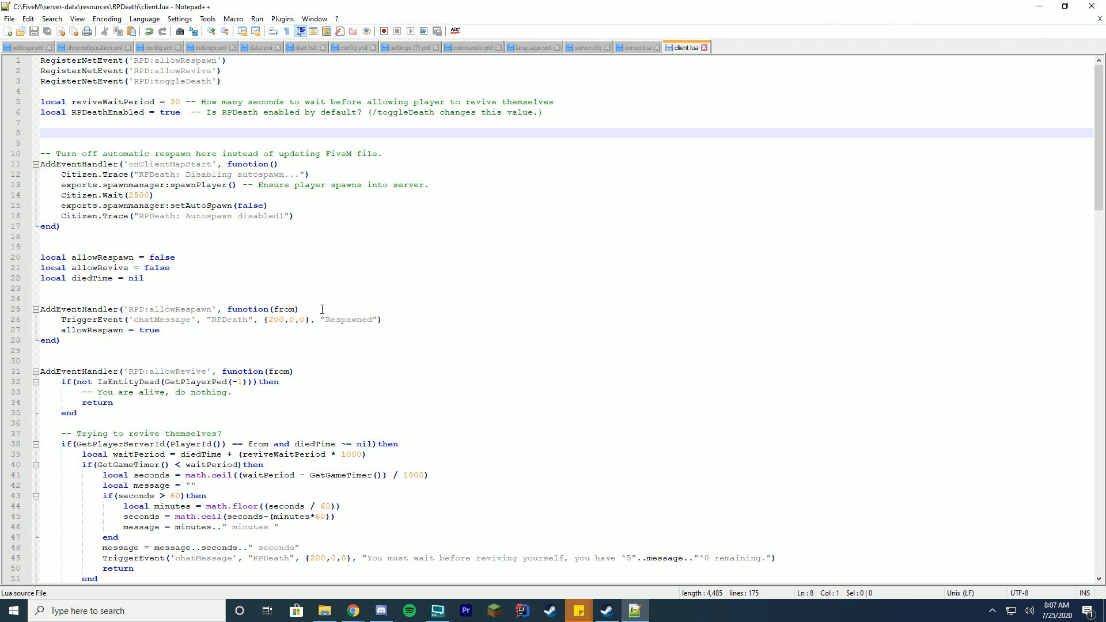
double_click(157, 268)
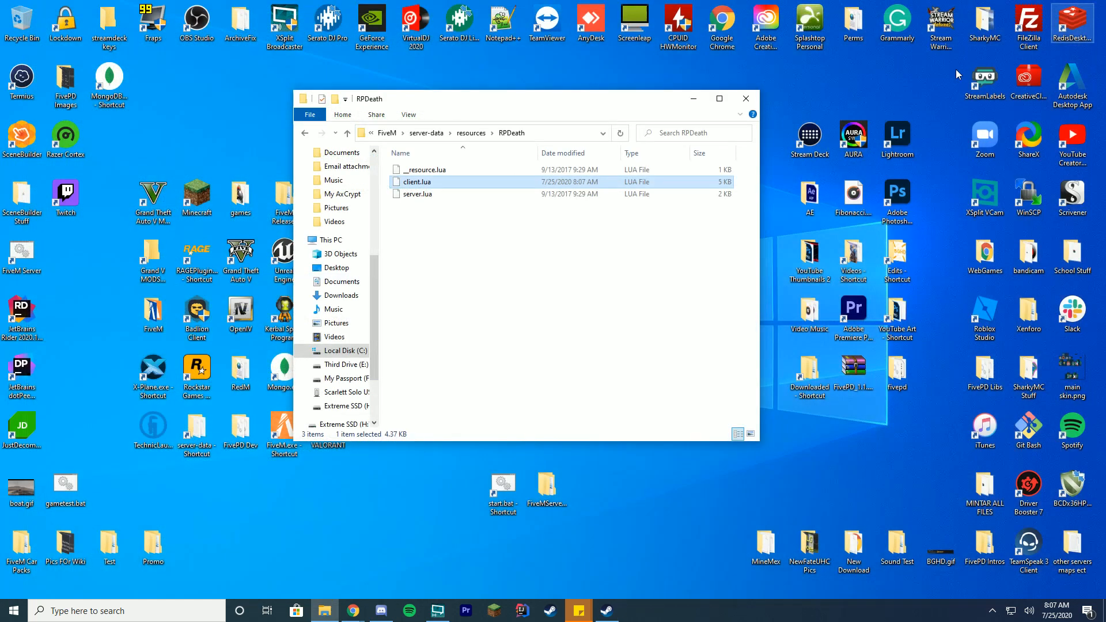
- Start the FiveM server and allow it through Windows Defender Firewall
left_click(745, 98)
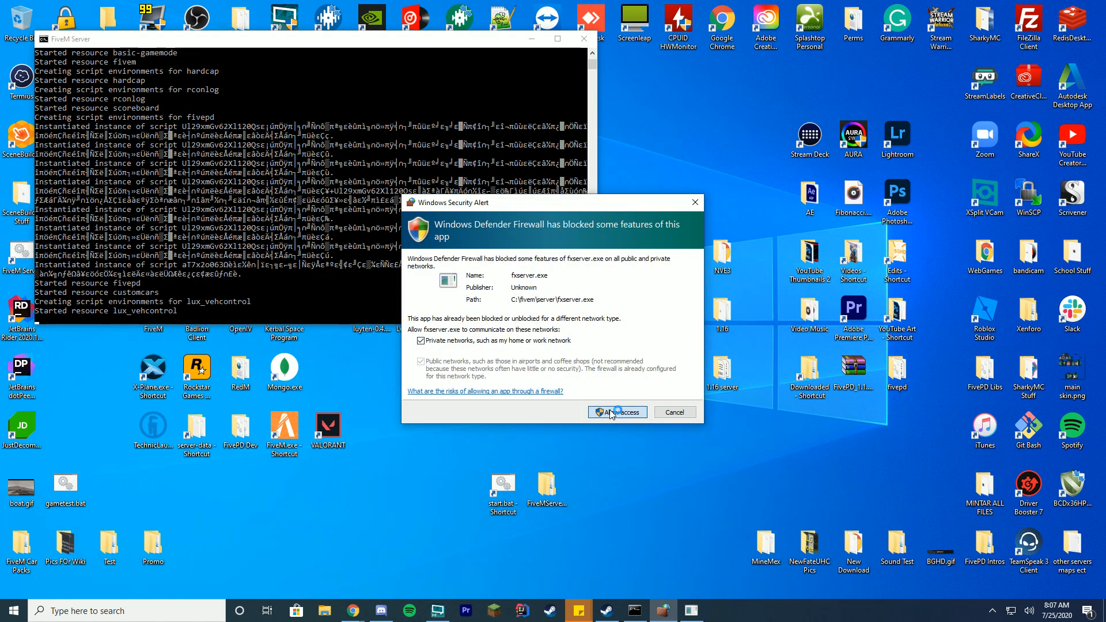
left_click(616, 412)
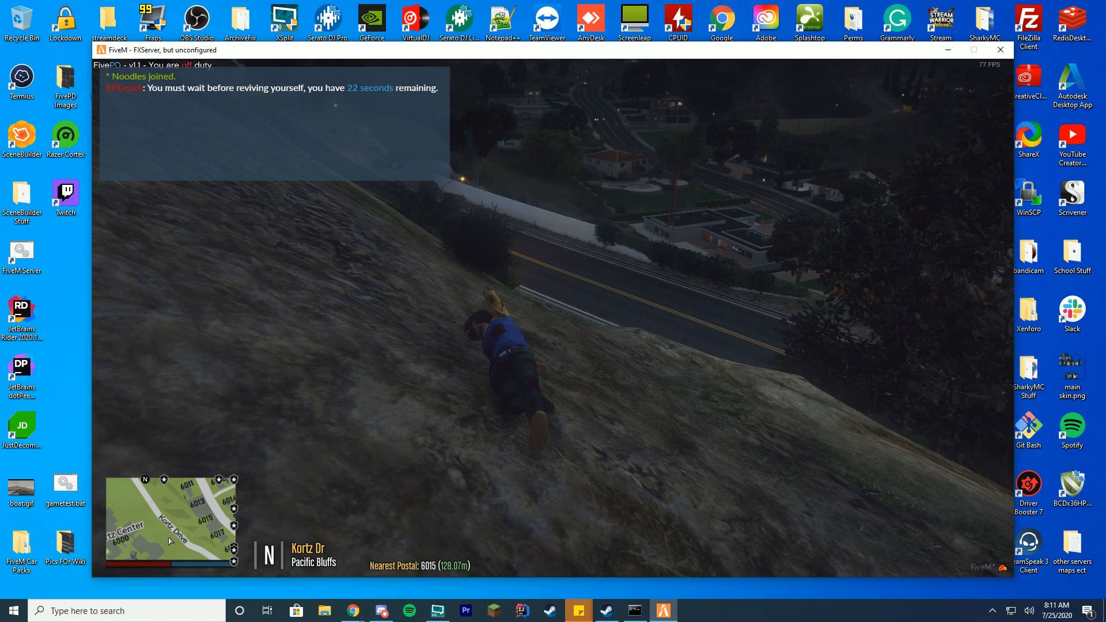
- Send /respawn in chat to respawn the downed character
type("/resp")
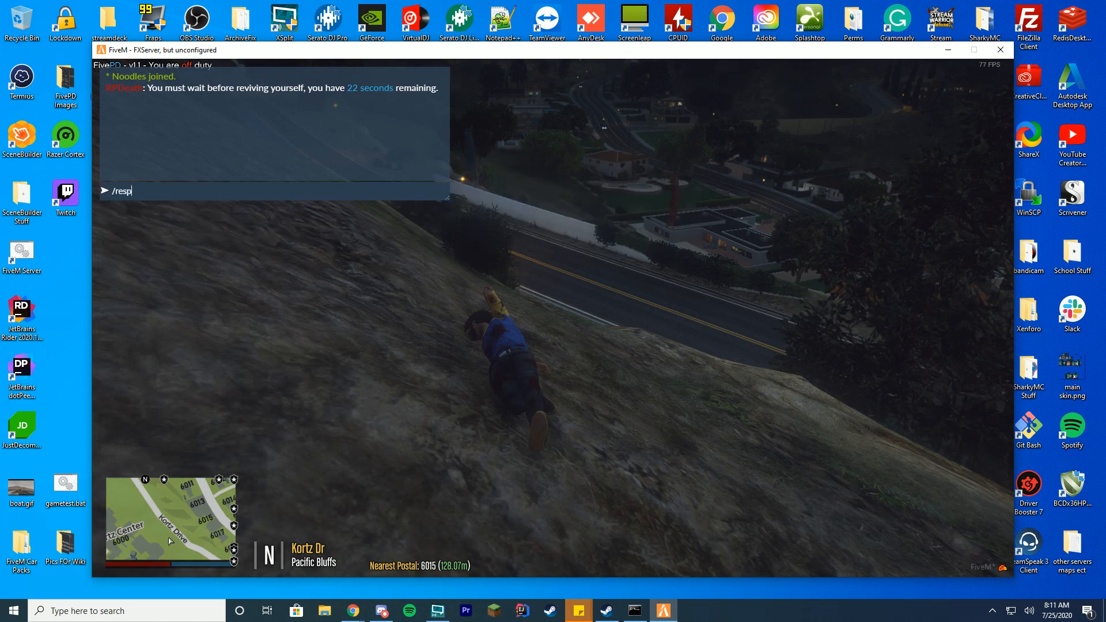
key("Enter")
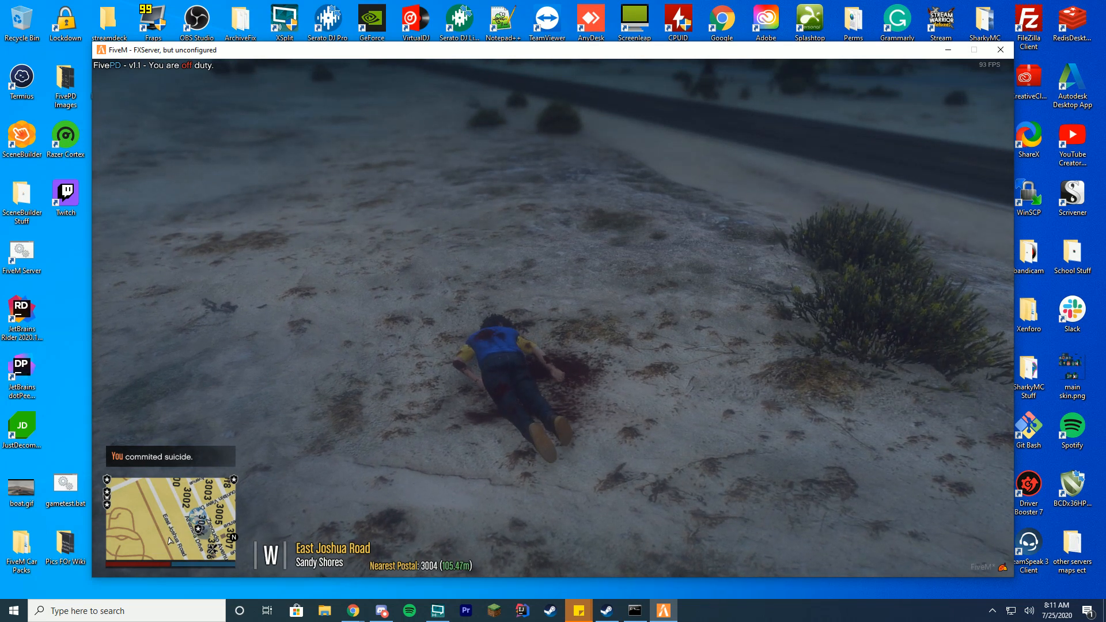
- Send /revive in chat, get refused with 16 seconds remaining, and begin another /revive
type("/revive")
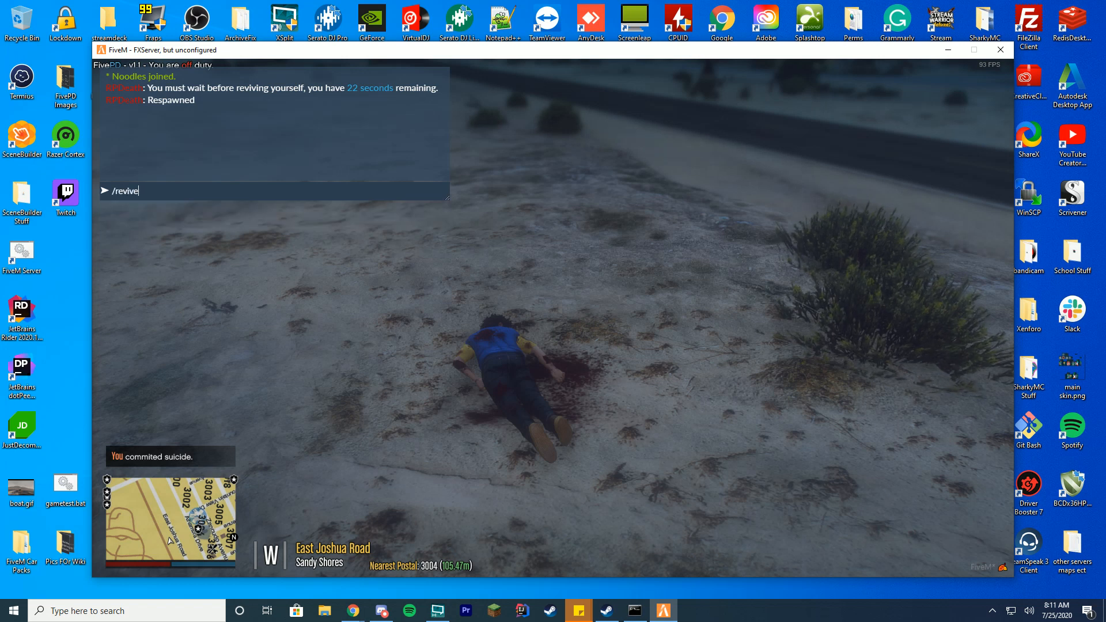
key("Enter")
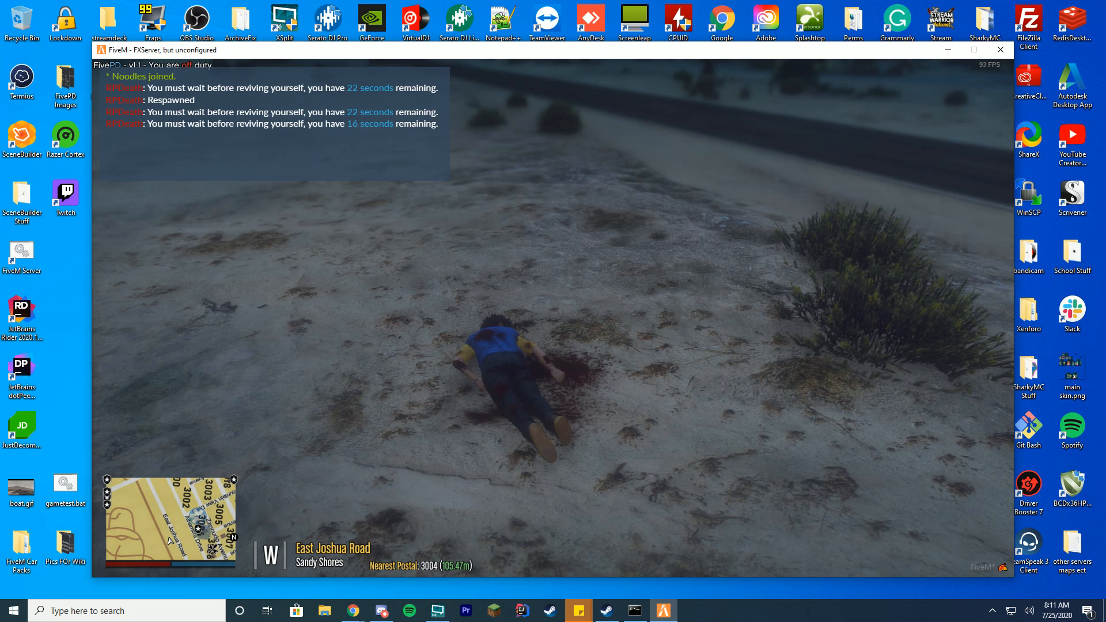
type("/")
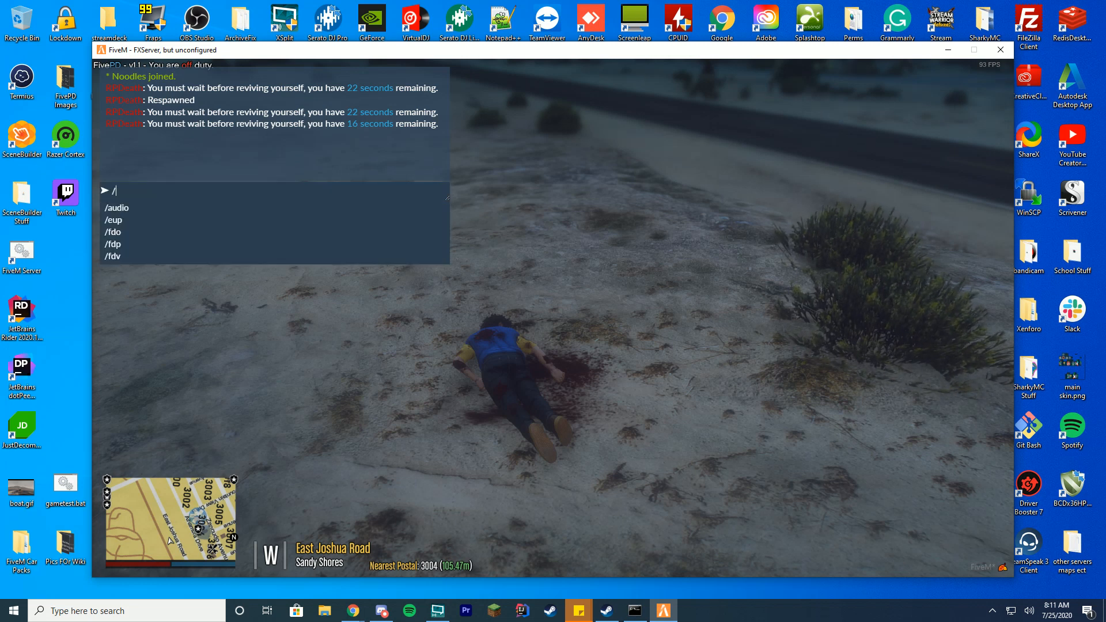
type("rev")
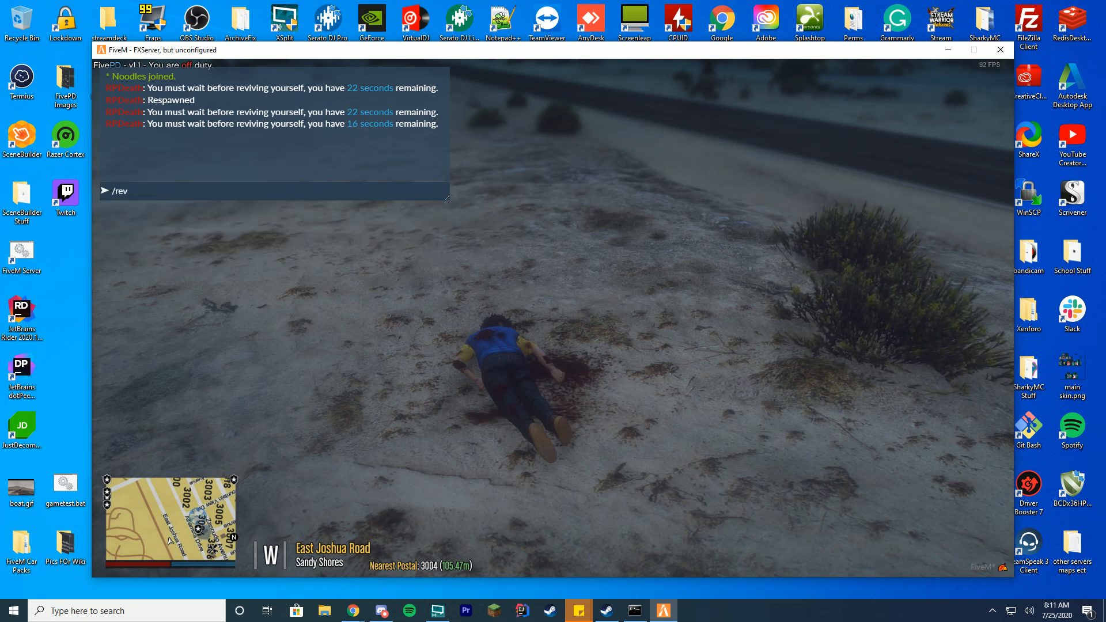